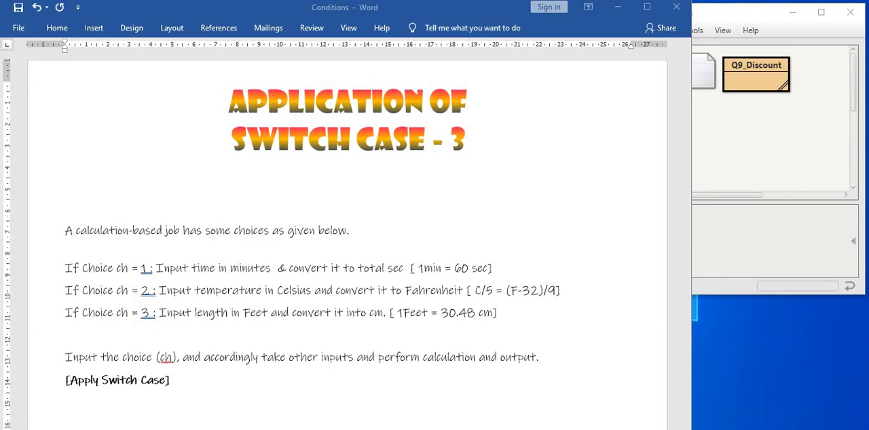
{"action": "mouse_move", "coordinate": [170, 427]}
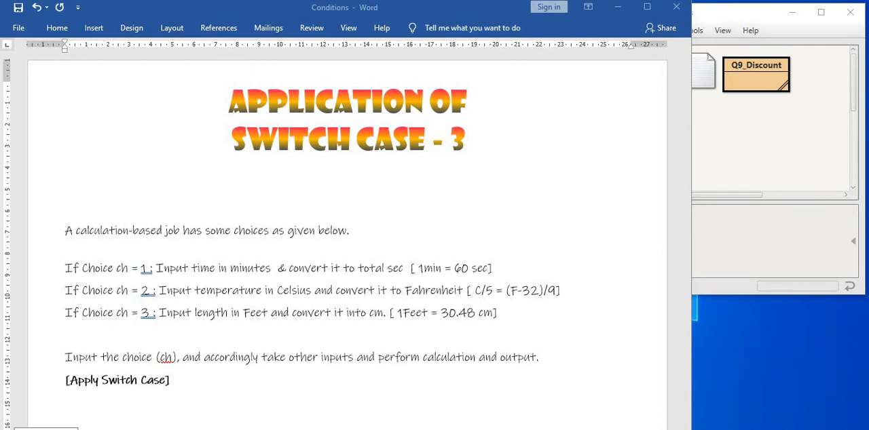
{"action": "mouse_move", "coordinate": [548, 70]}
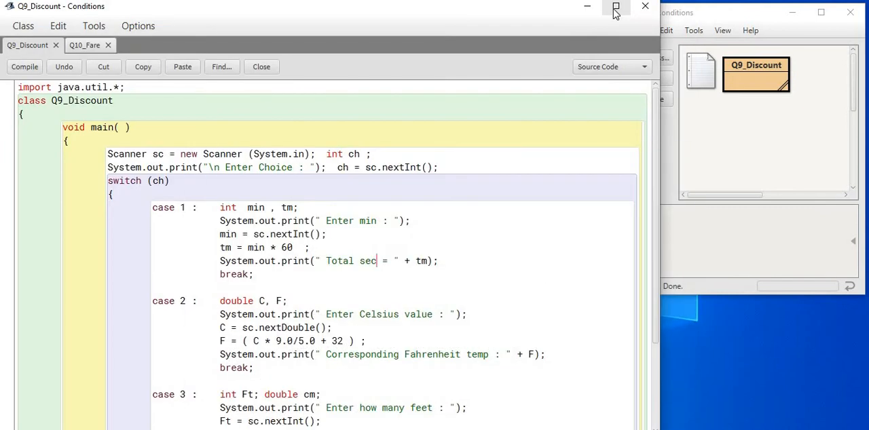
{"action": "mouse_move", "coordinate": [616, 8]}
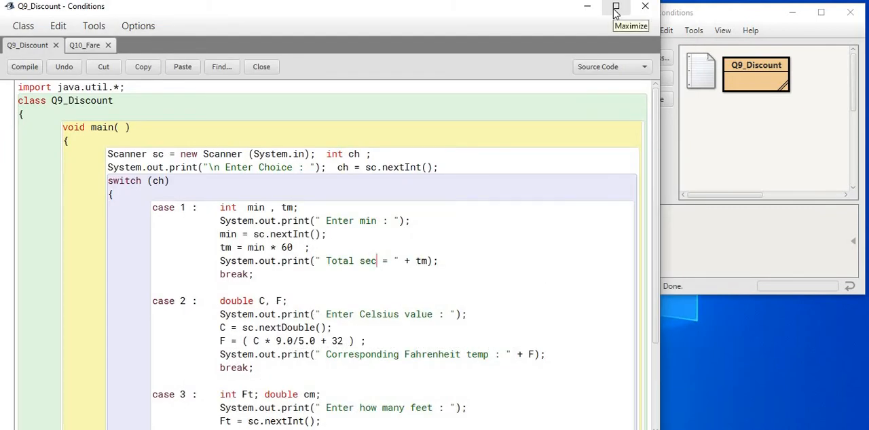
{"action": "mouse_move", "coordinate": [615, 7]}
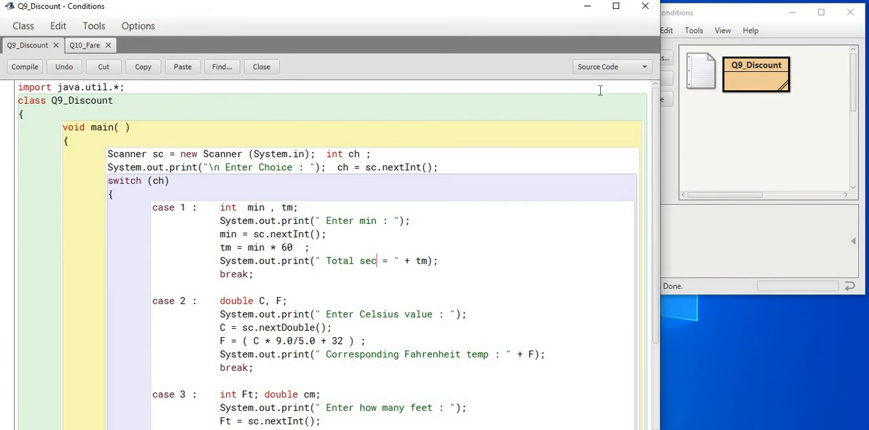
{"action": "mouse_move", "coordinate": [686, 256]}
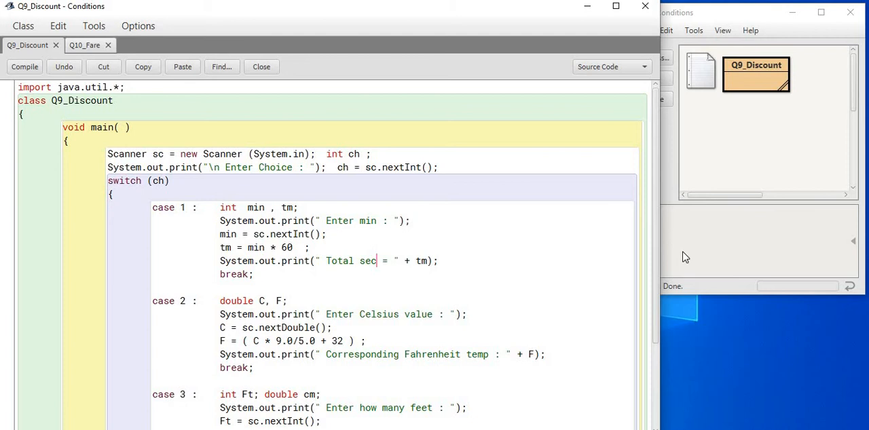
{"action": "mouse_move", "coordinate": [657, 274]}
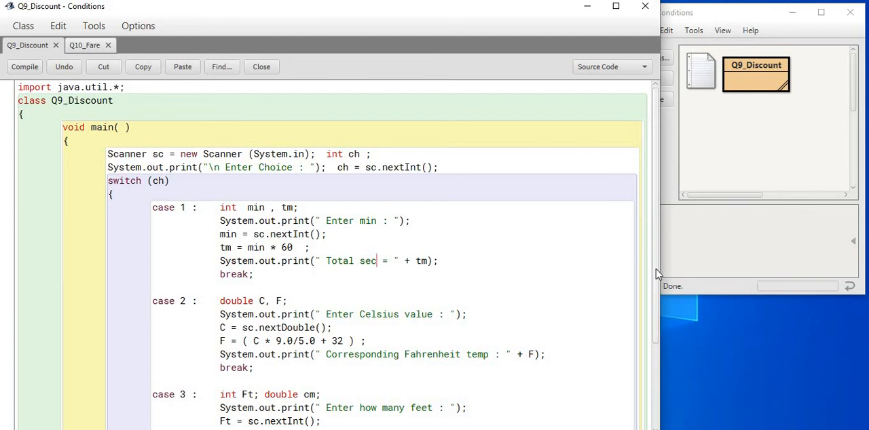
Step: Scroll the Q9_Discount source down to the default Wrong choice case
{"action": "scroll", "scroll_direction": "down", "scroll_amount": 3}
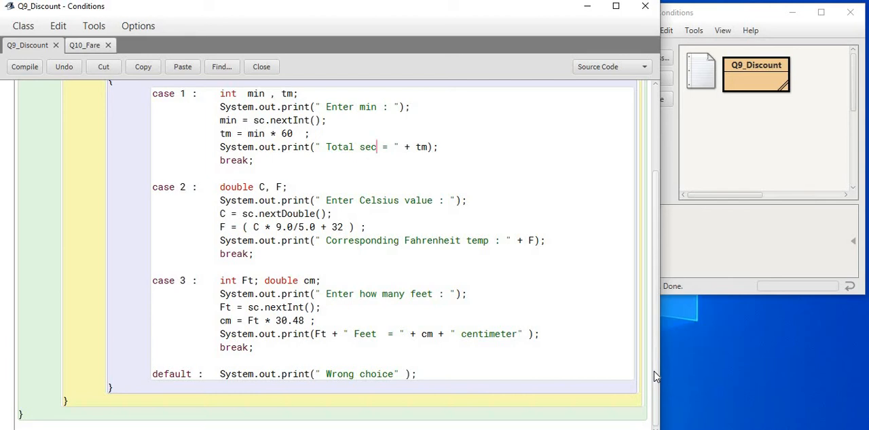
{"action": "mouse_move", "coordinate": [757, 81]}
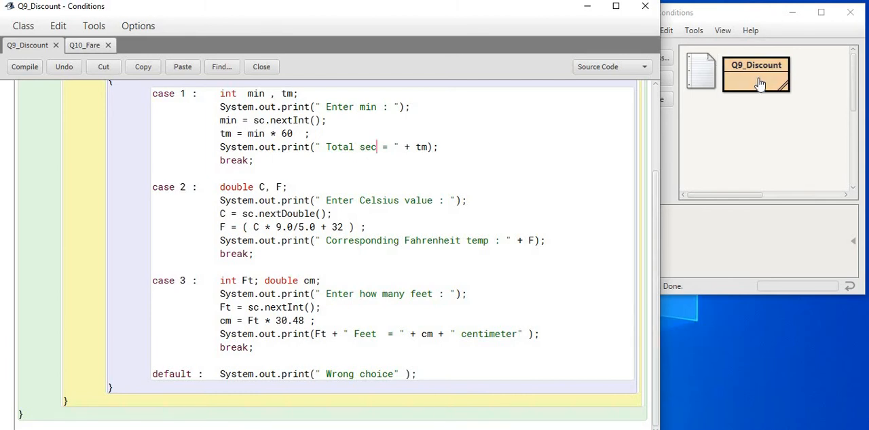
Step: Create a new Q9_Discount object named q9_Disco1 from the class's context menu
{"action": "right_click", "coordinate": [755, 75]}
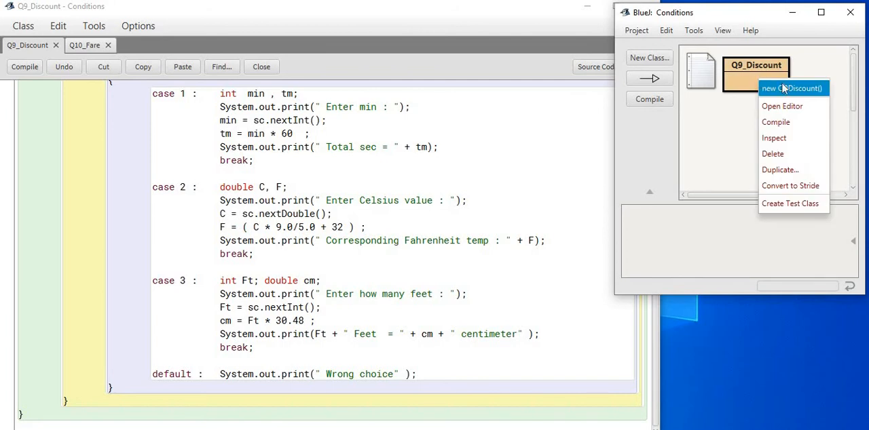
{"action": "left_click", "coordinate": [792, 89]}
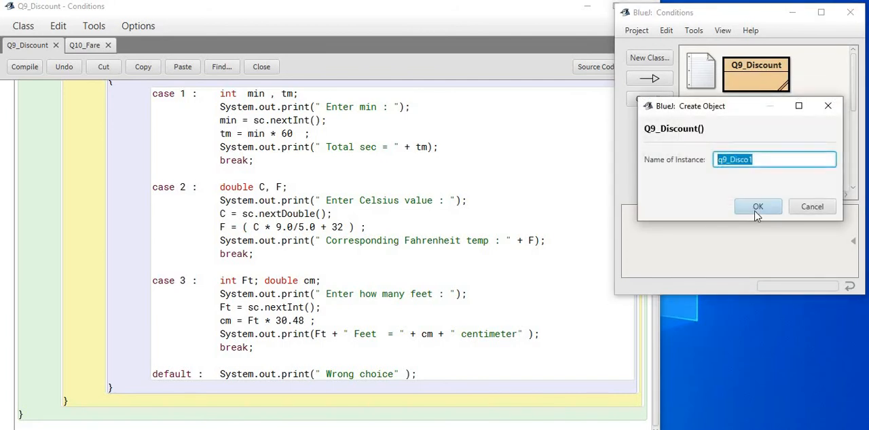
{"action": "left_click", "coordinate": [757, 206]}
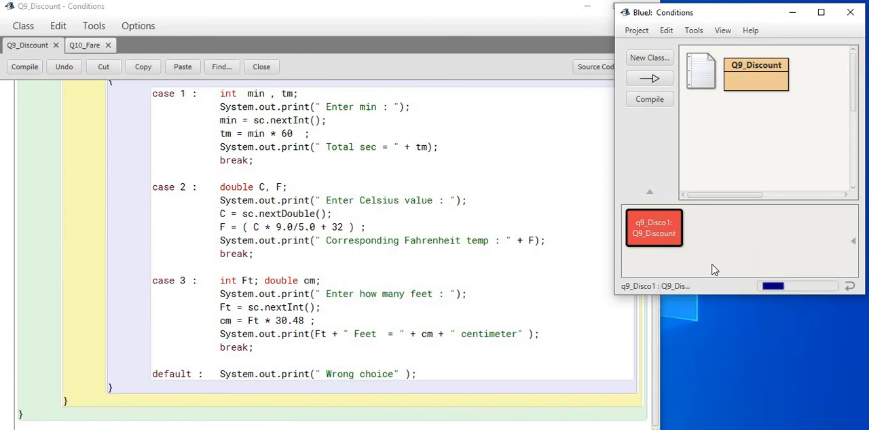
{"action": "left_click", "coordinate": [650, 77]}
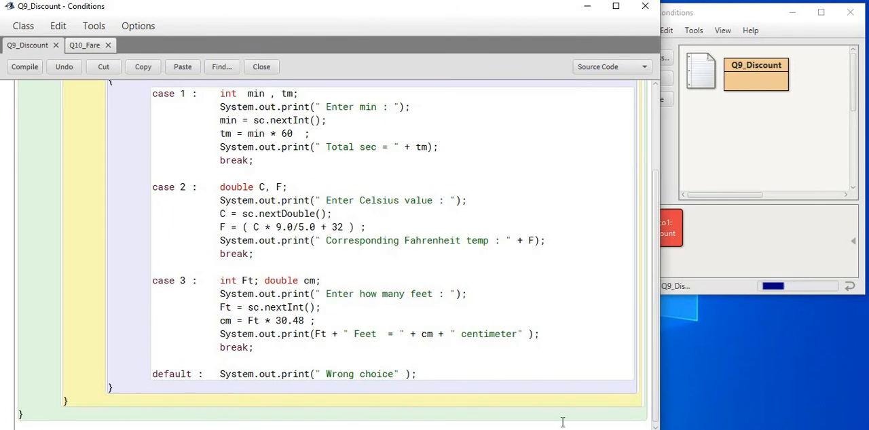
{"action": "mouse_move", "coordinate": [628, 418]}
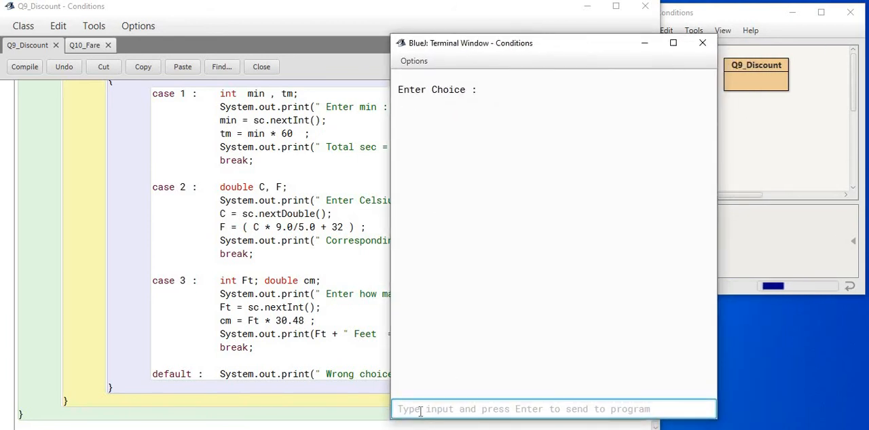
Step: Enter choice 2 and 40 Celsius so the terminal prints 104.0 Fahrenheit
{"action": "type", "text": "2"}
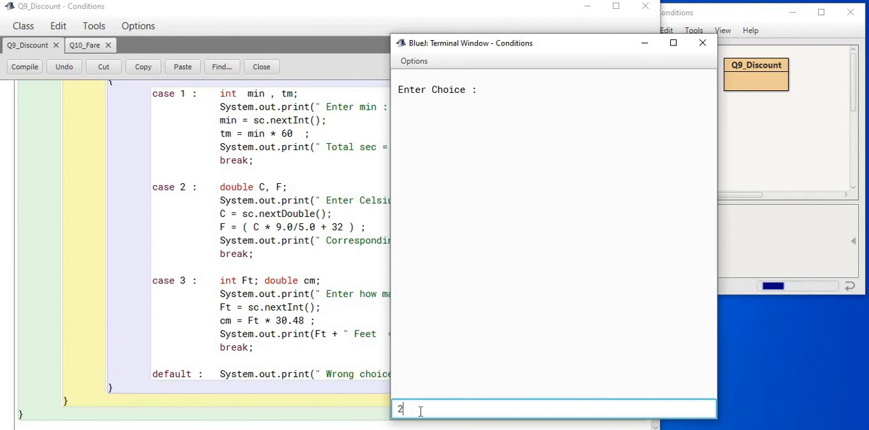
{"action": "key", "text": "Return"}
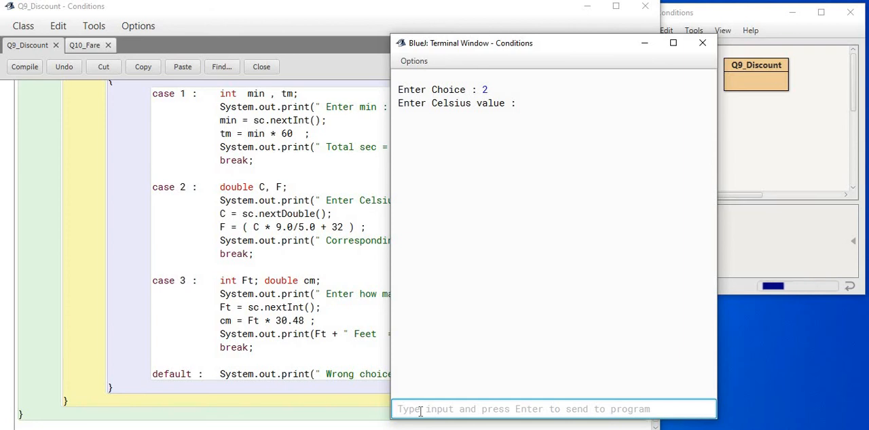
{"action": "type", "text": "4"}
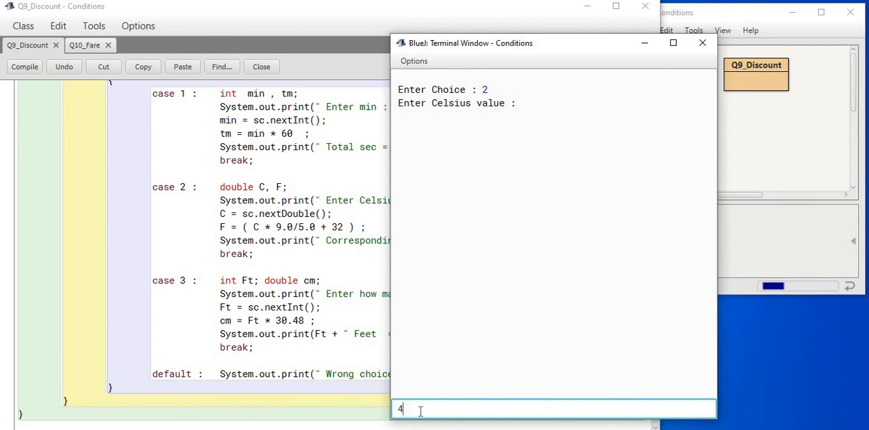
{"action": "type", "text": "0"}
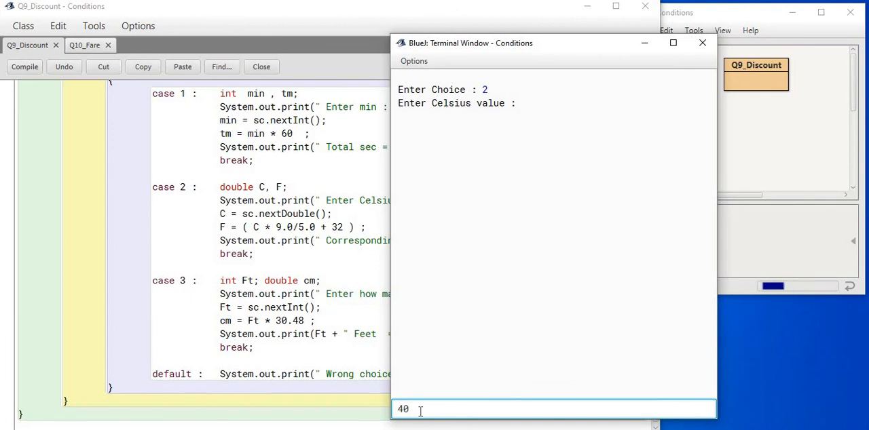
{"action": "key", "text": "Return"}
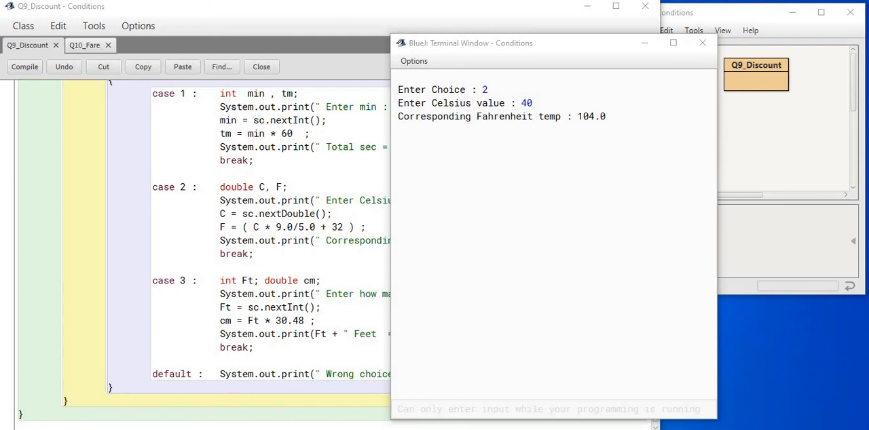
{"action": "mouse_move", "coordinate": [491, 54]}
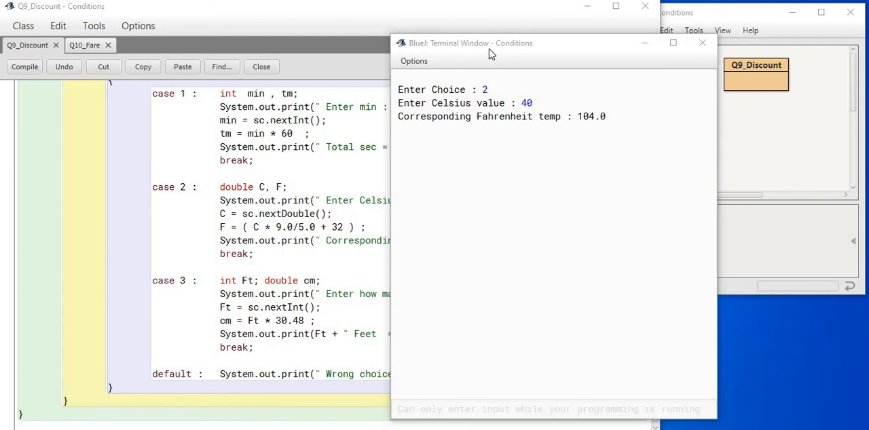
{"action": "left_click_drag", "start_coordinate": [482, 43], "coordinate": [497, 33]}
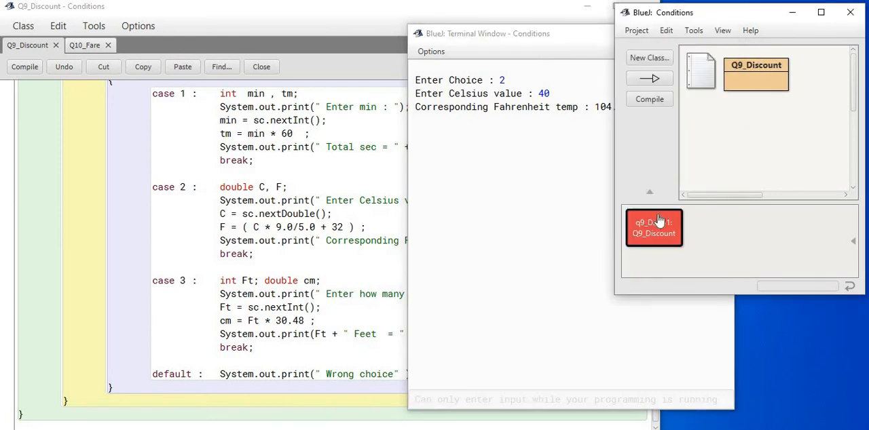
Step: Run main() again with choice 3 and 100 feet, printing 3048.0 centimeter
{"action": "right_click", "coordinate": [654, 227]}
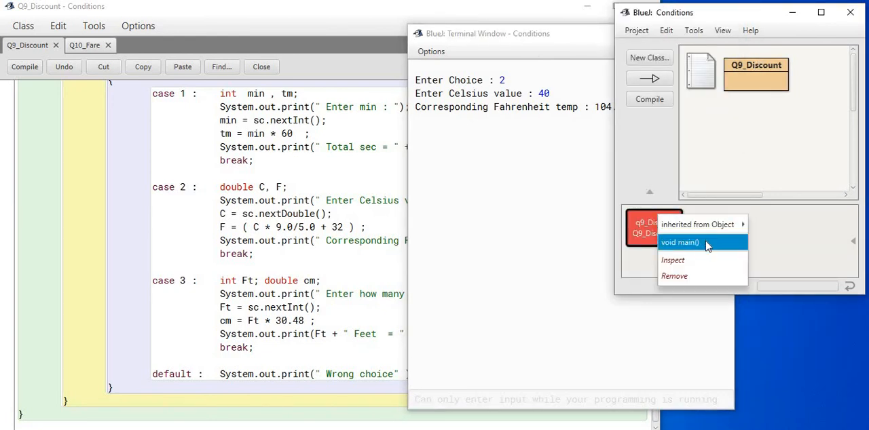
{"action": "left_click", "coordinate": [680, 242]}
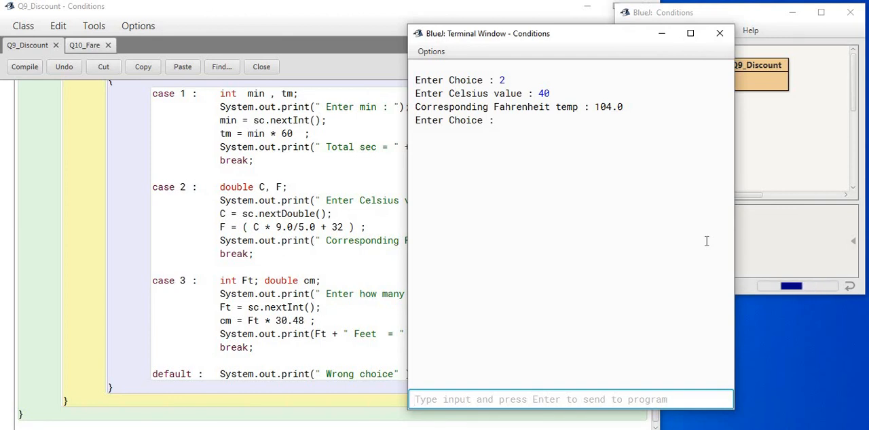
{"action": "type", "text": "3"}
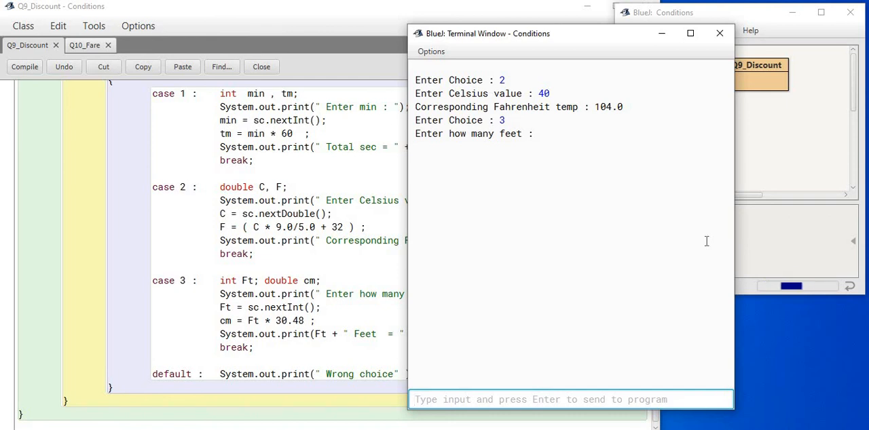
{"action": "type", "text": "1"}
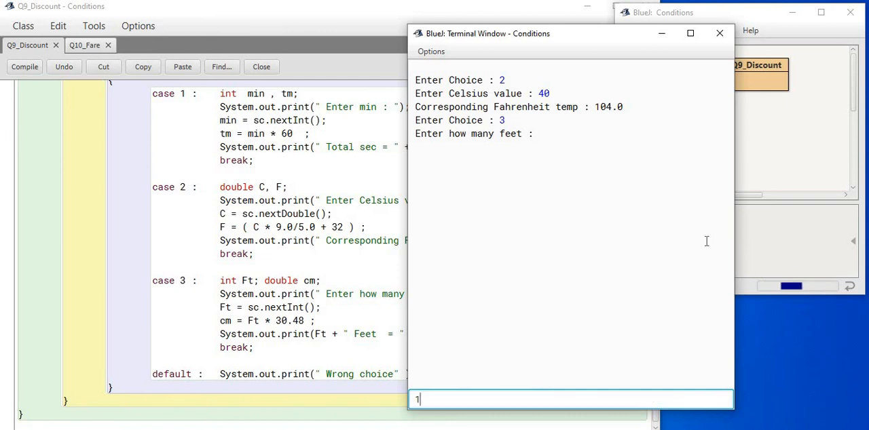
{"action": "key", "text": "Return"}
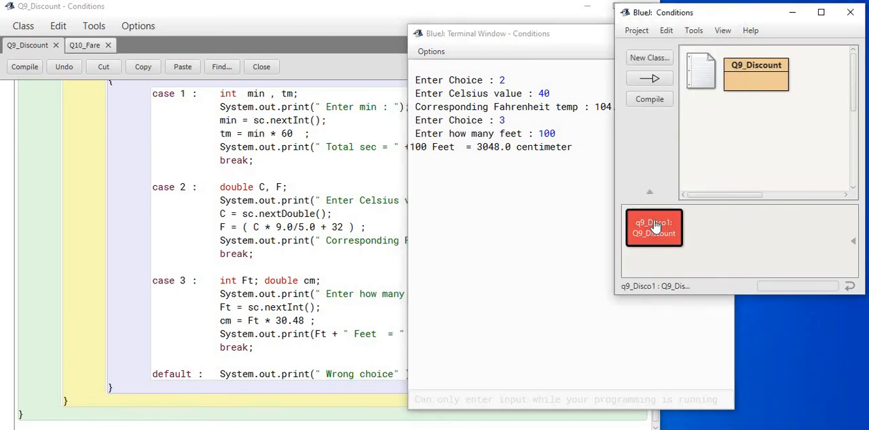
Step: Run main() with choice 1 and 24 minutes, printing Total sec = 1440
{"action": "right_click", "coordinate": [654, 227]}
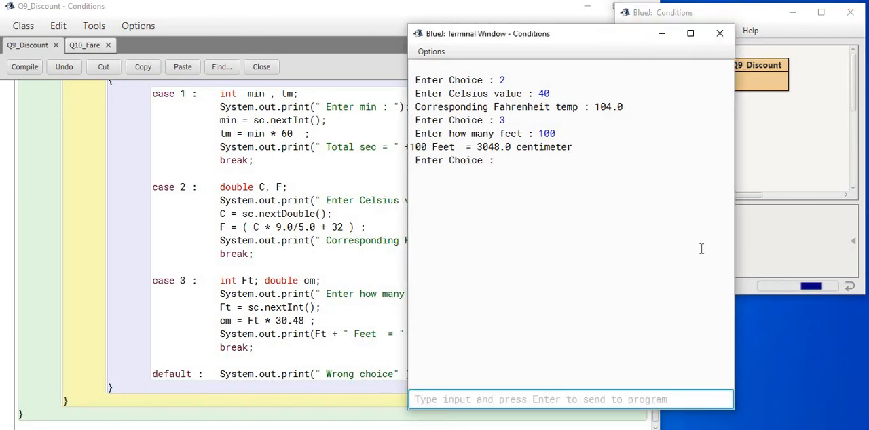
{"action": "type", "text": "1"}
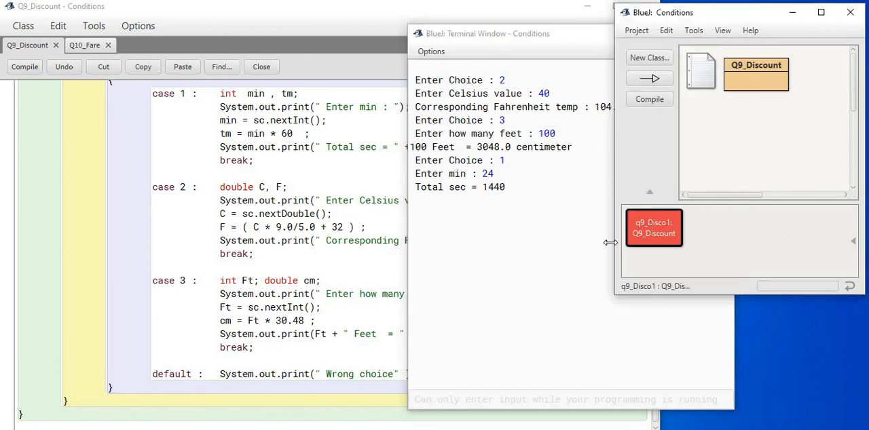
Step: Run main() with the invalid choice 8 so the terminal reports Wrong choice
{"action": "right_click", "coordinate": [653, 228]}
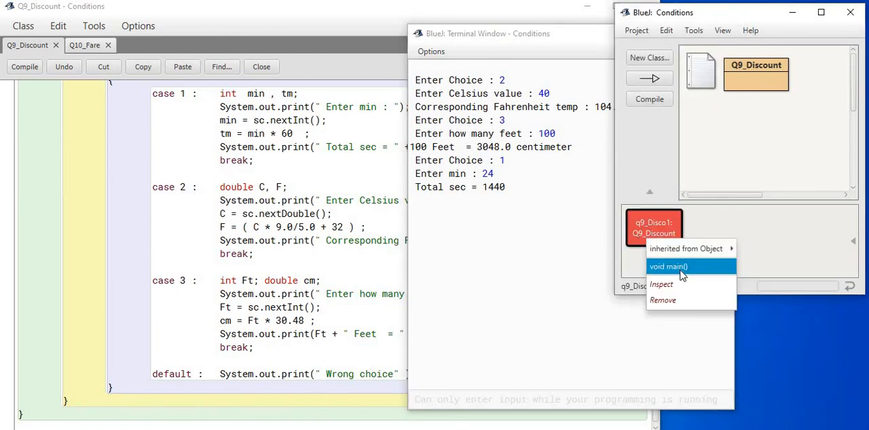
{"action": "left_click", "coordinate": [668, 266]}
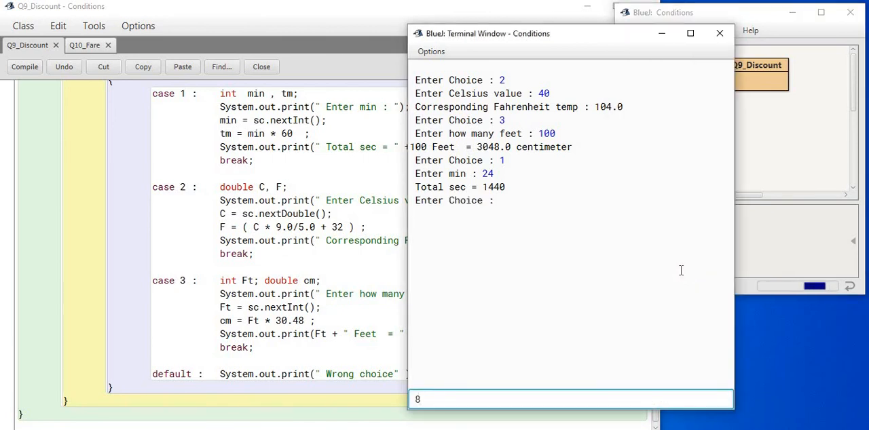
{"action": "key", "text": "Return"}
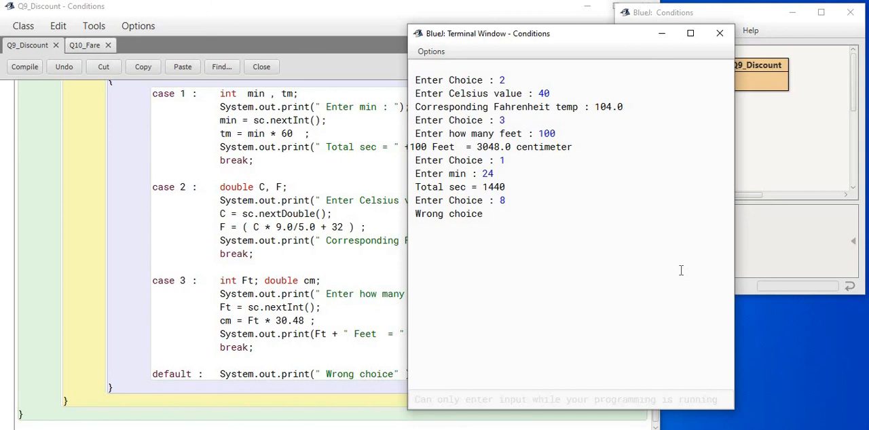
{"action": "mouse_move", "coordinate": [429, 167]}
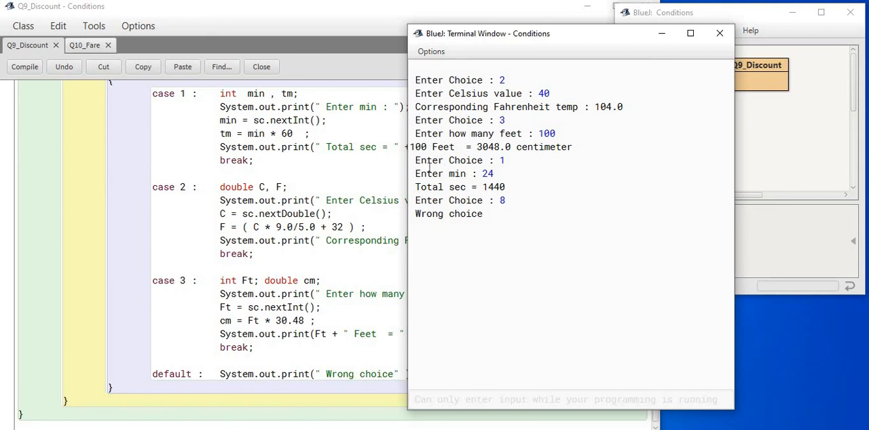
Step: Bring the Q9_Discount editor forward and scroll back up to the switch statement
{"action": "left_click", "coordinate": [719, 32]}
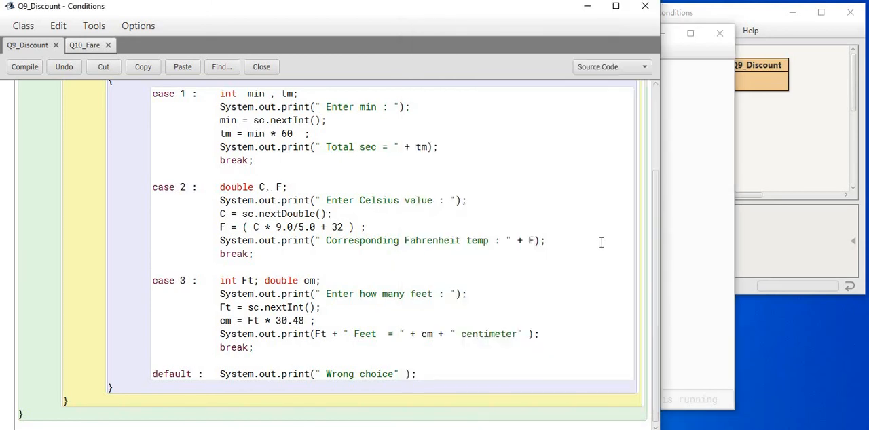
{"action": "scroll", "scroll_direction": "up", "scroll_amount": 3}
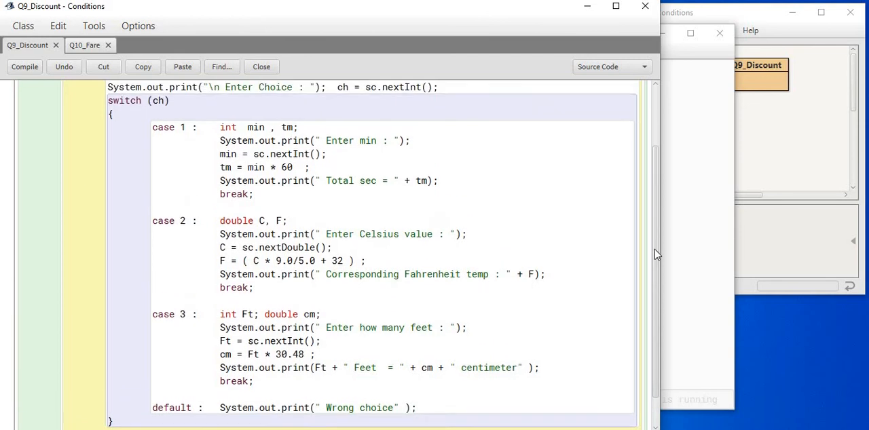
{"action": "scroll", "scroll_direction": "up", "scroll_amount": 3}
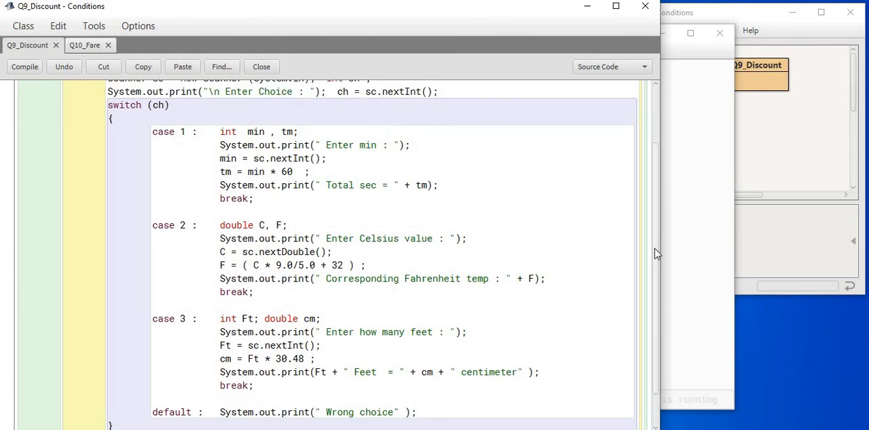